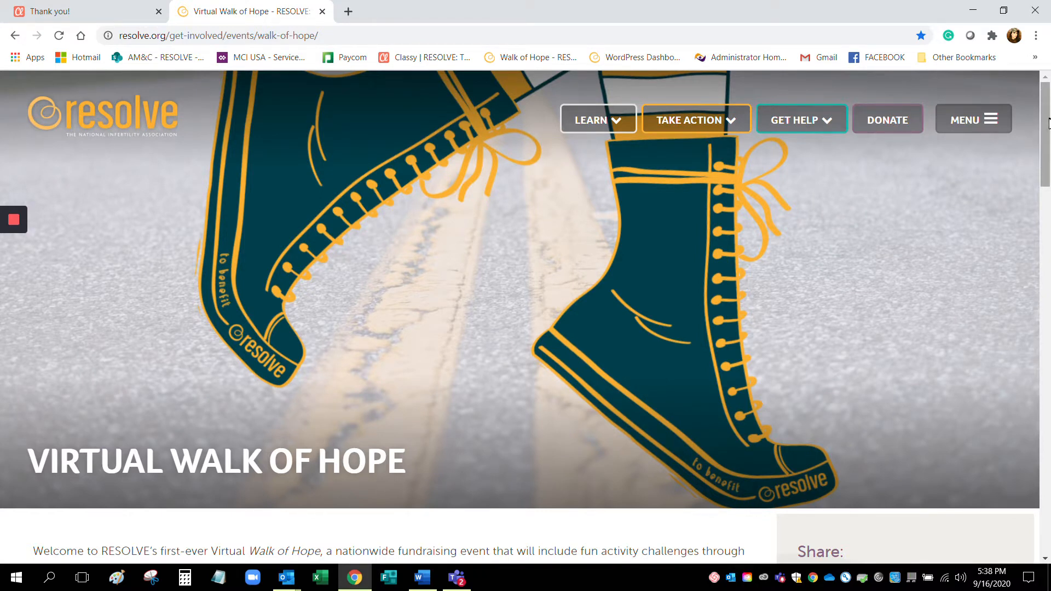
Open the Virtual Anywhere USA Walk of Hope event page on Classy.
scroll("down", 3)
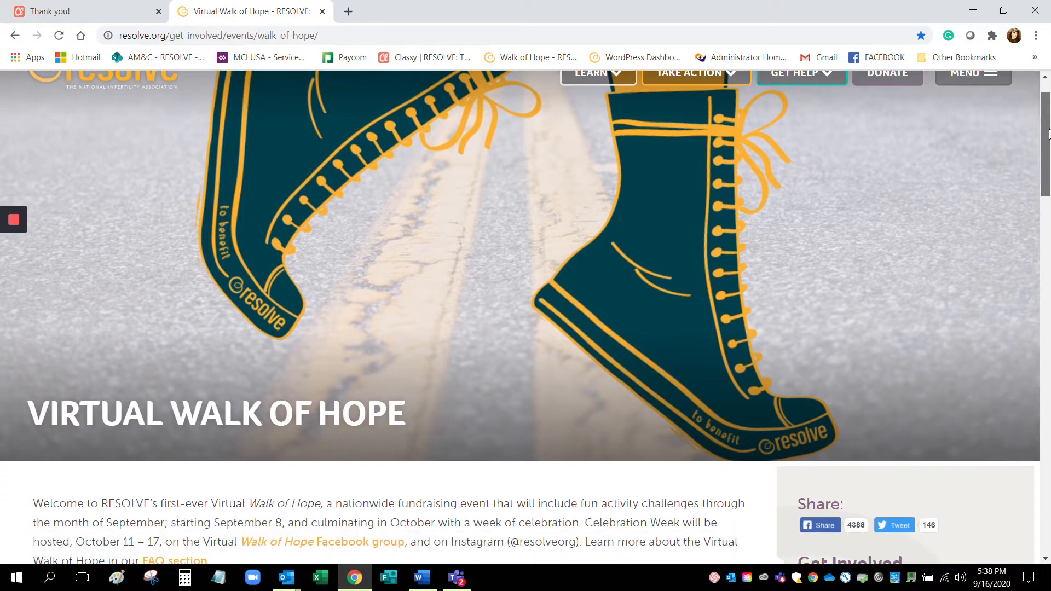
scroll("down", 3)
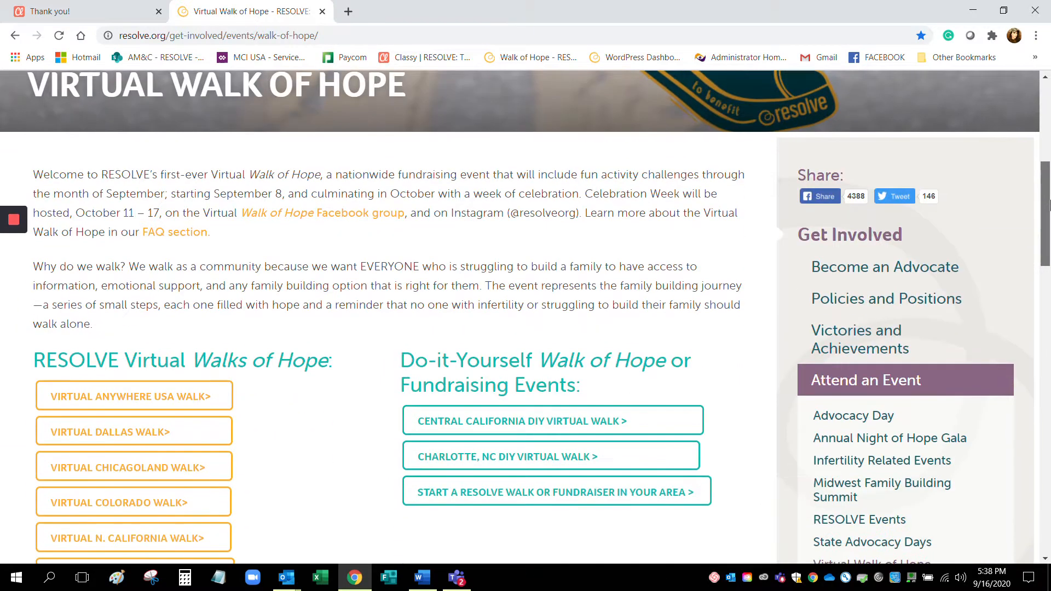
scroll("down", 3)
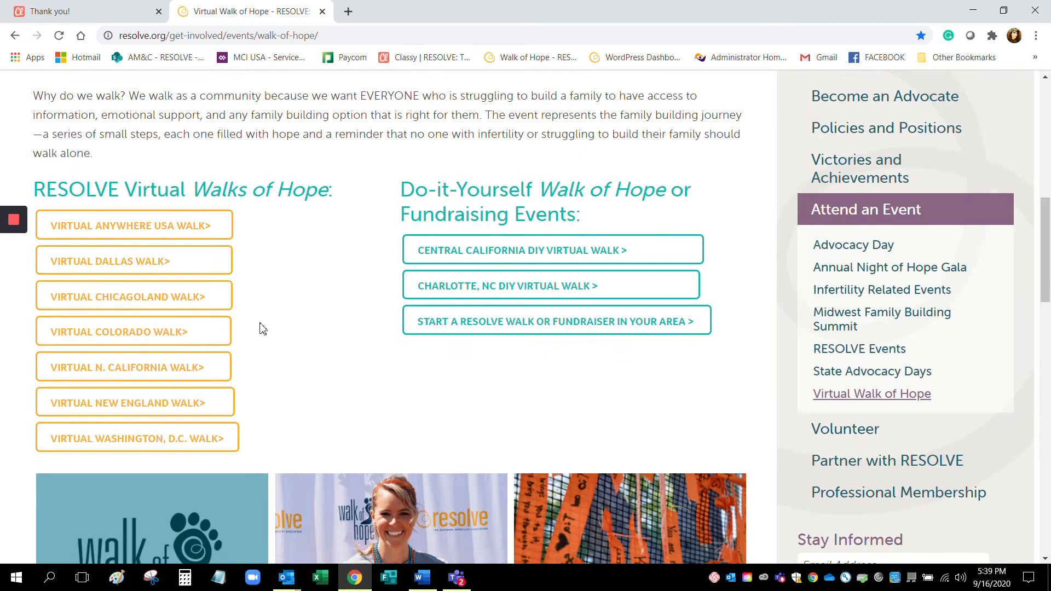
mouse_move(134, 260)
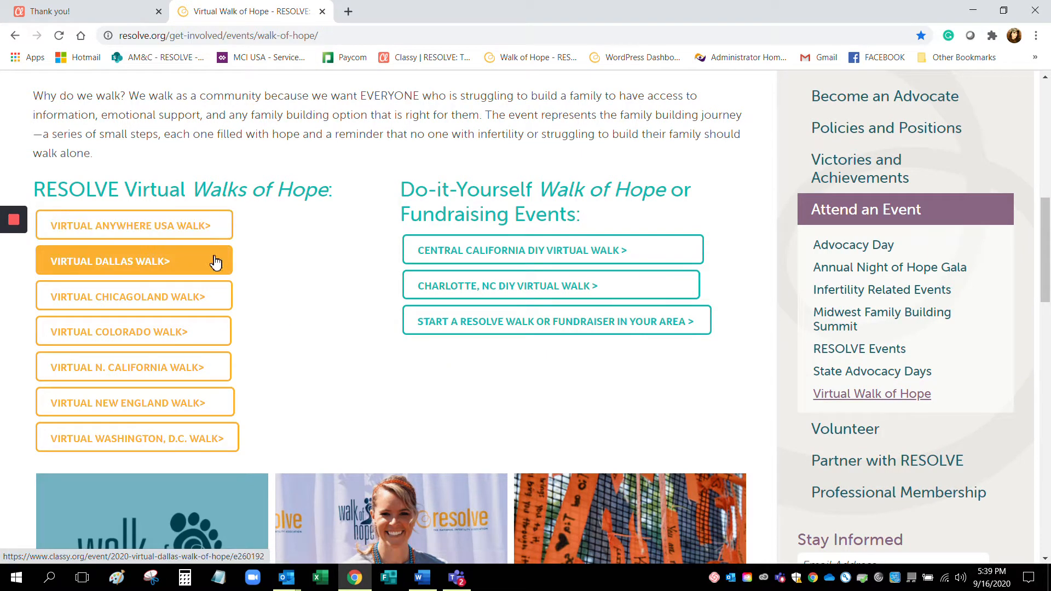
mouse_move(133, 331)
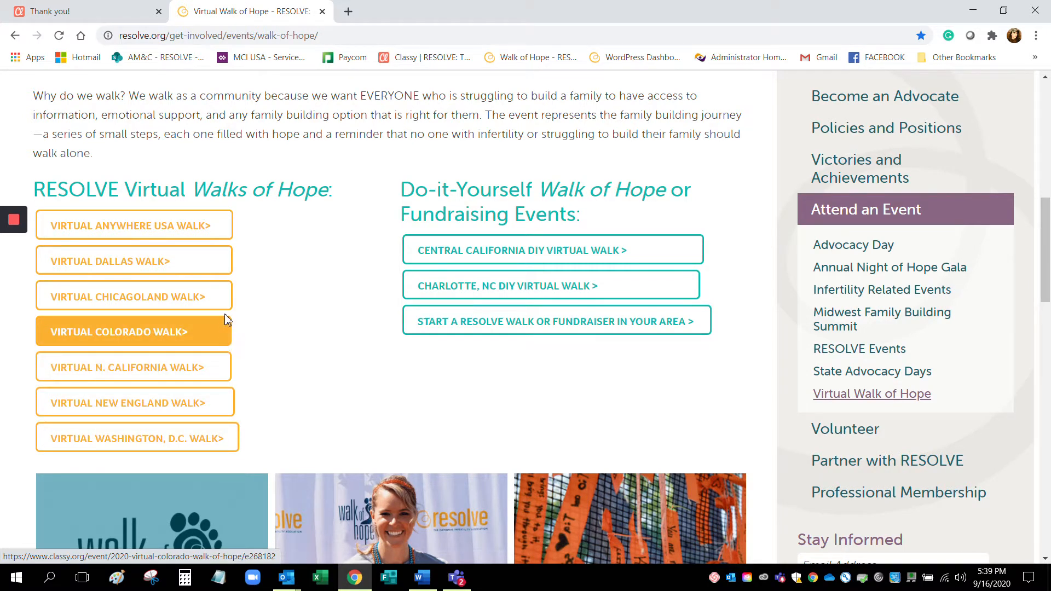
mouse_move(134, 224)
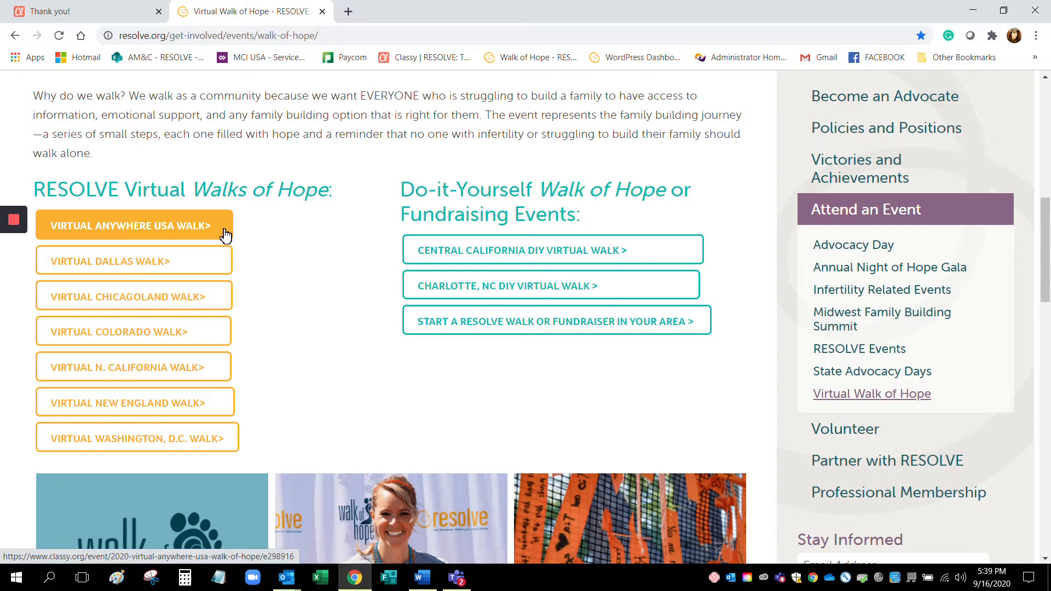
left_click(133, 225)
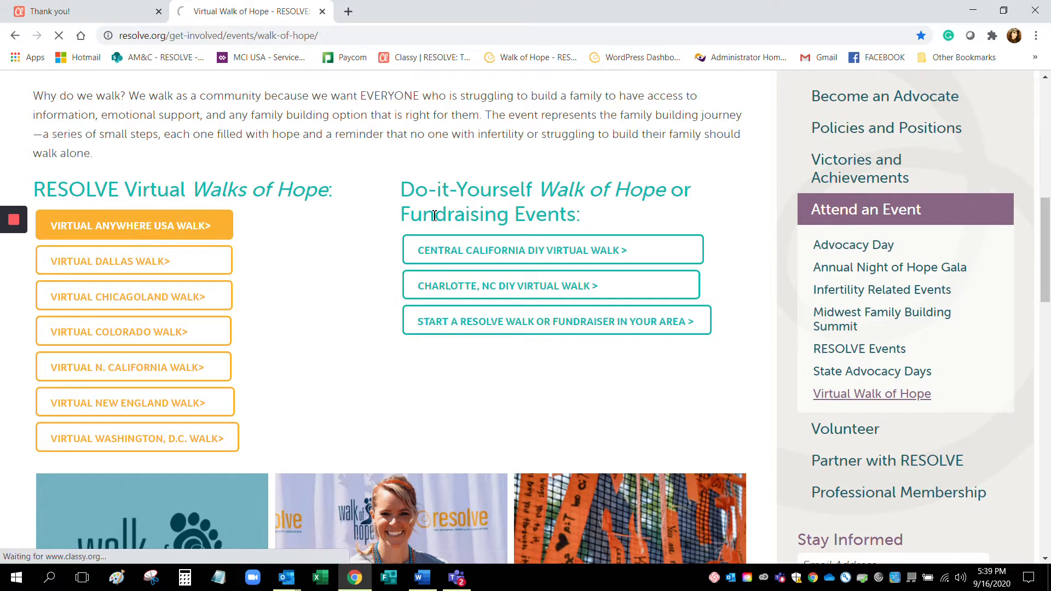
left_click(133, 224)
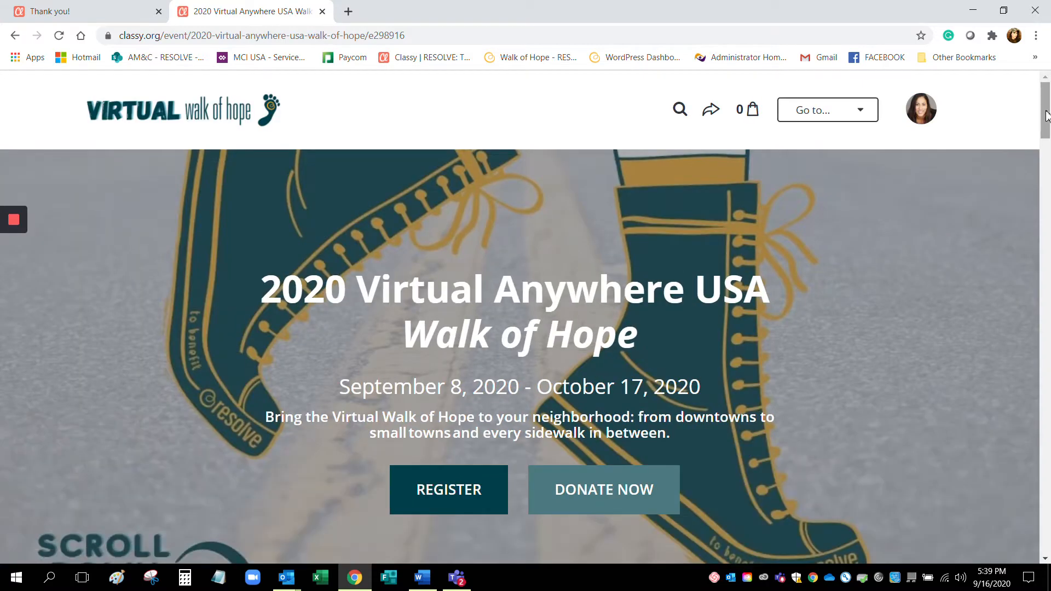
Scroll through the fundraising total and top participant lists, then return to the top.
scroll("down", 3)
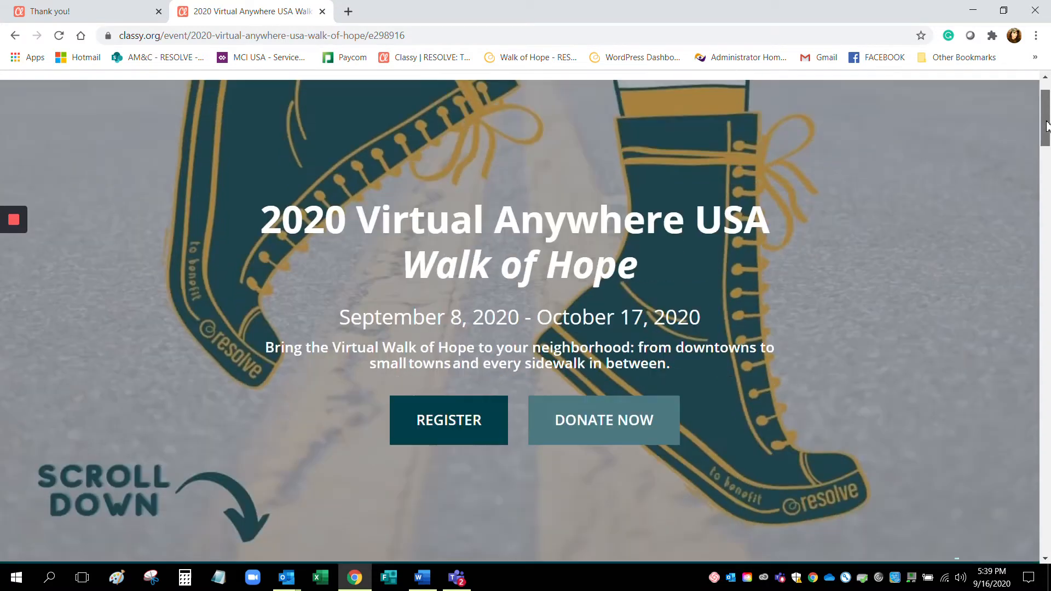
scroll("down", 3)
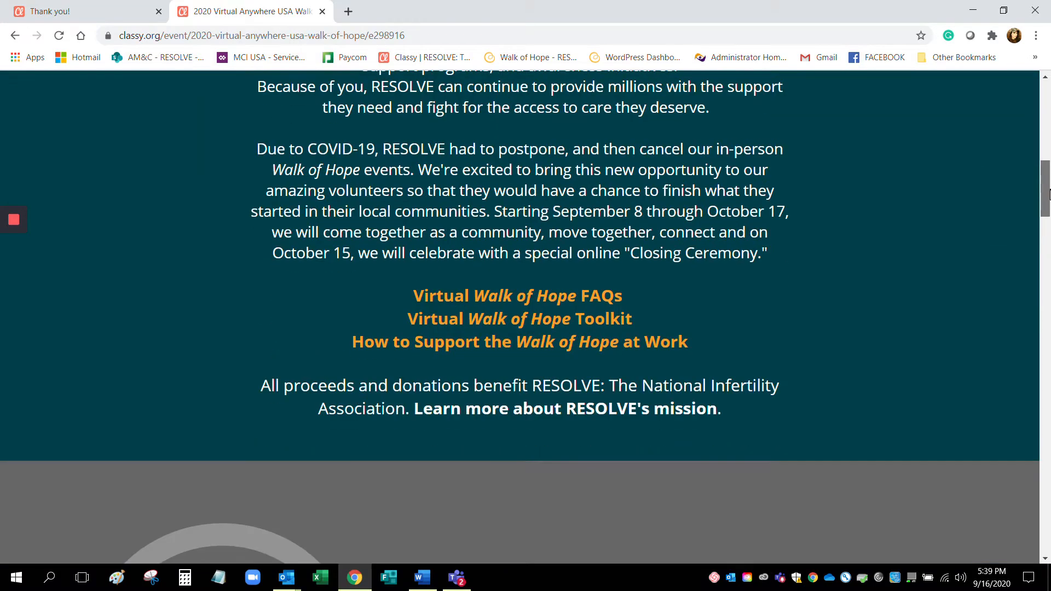
scroll("up", 3)
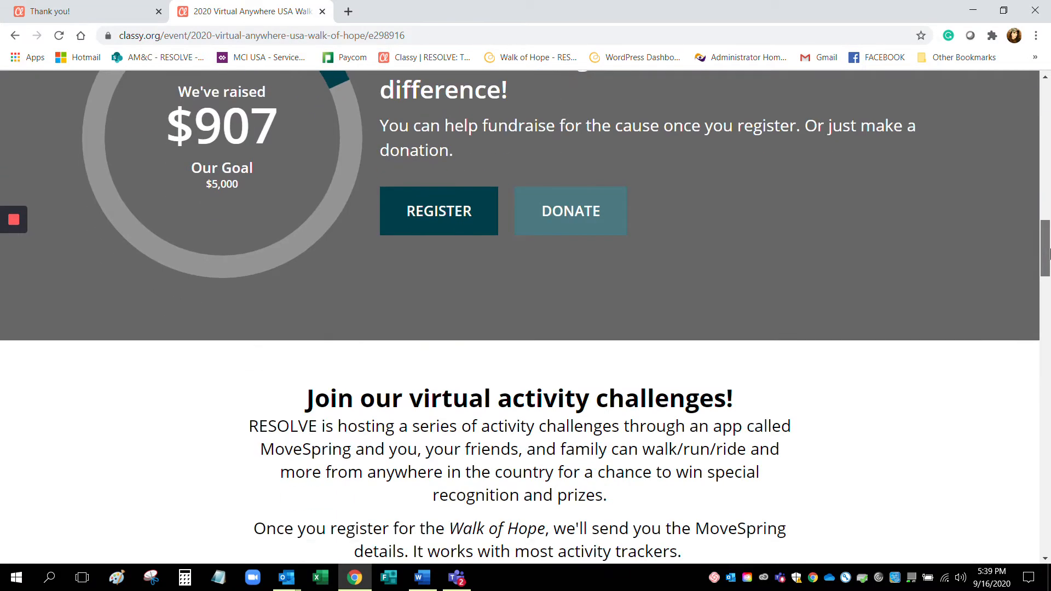
scroll("down", 3)
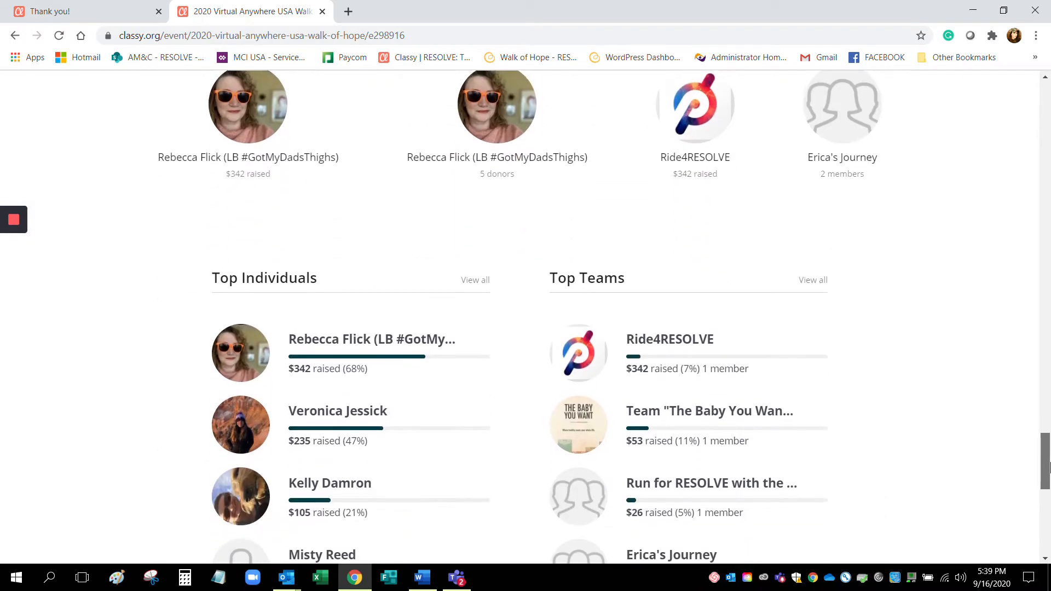
scroll("down", 3)
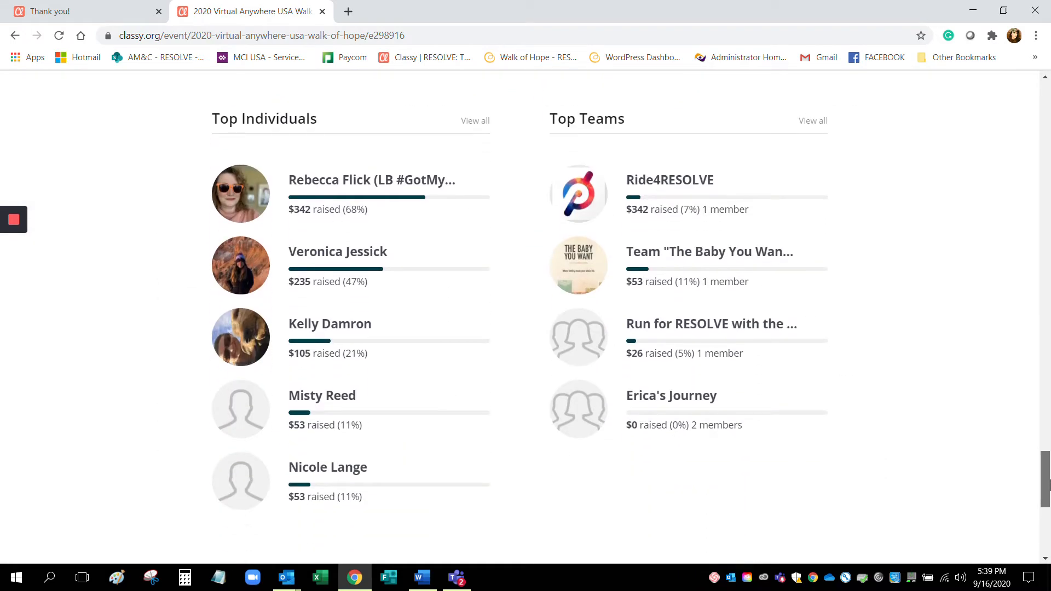
scroll("up", 3)
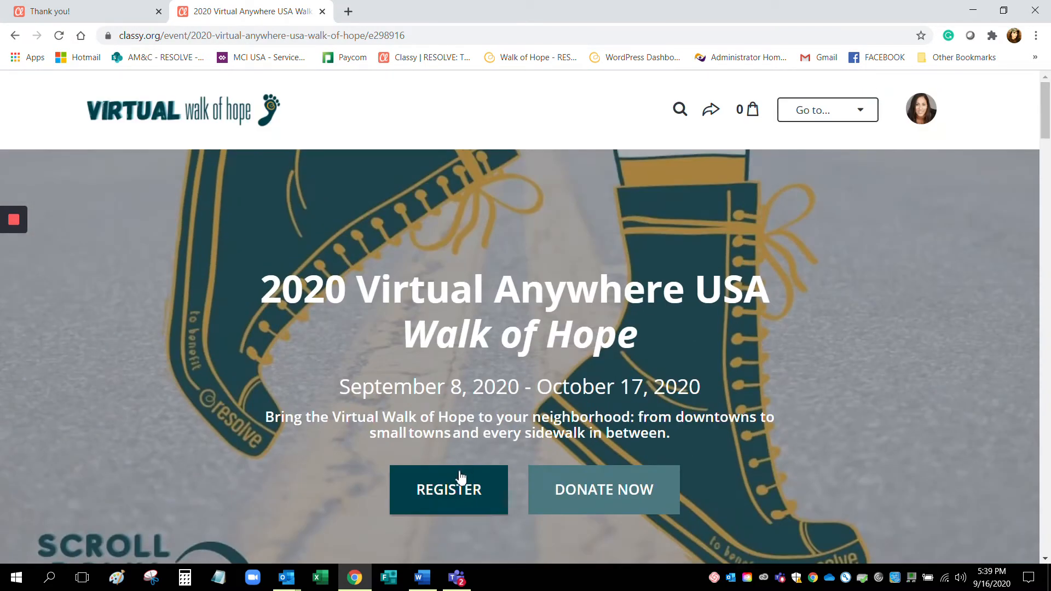
Start registering for the walk as an individual.
left_click(448, 489)
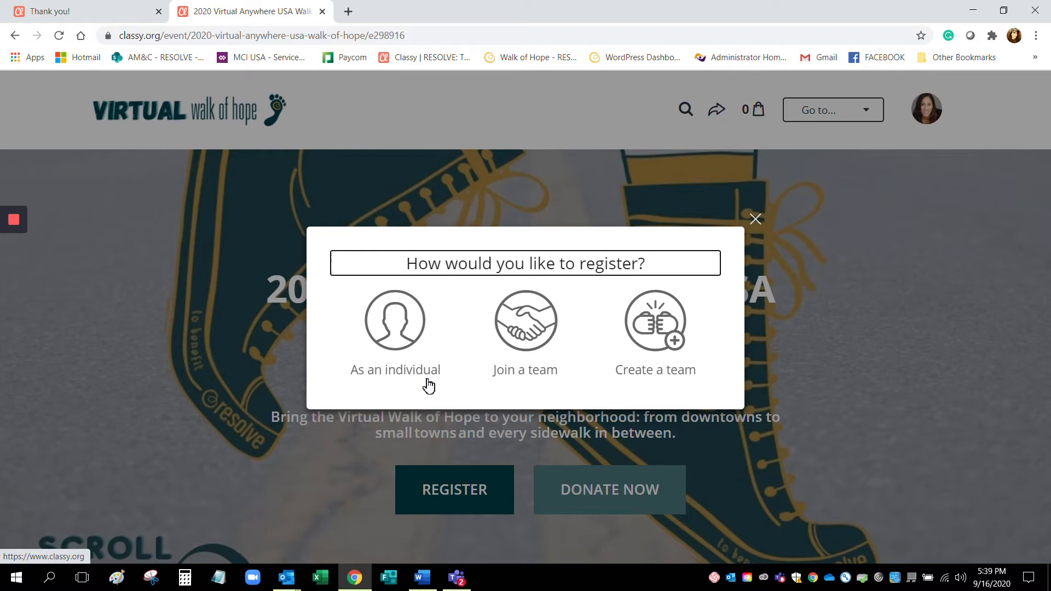
mouse_move(561, 384)
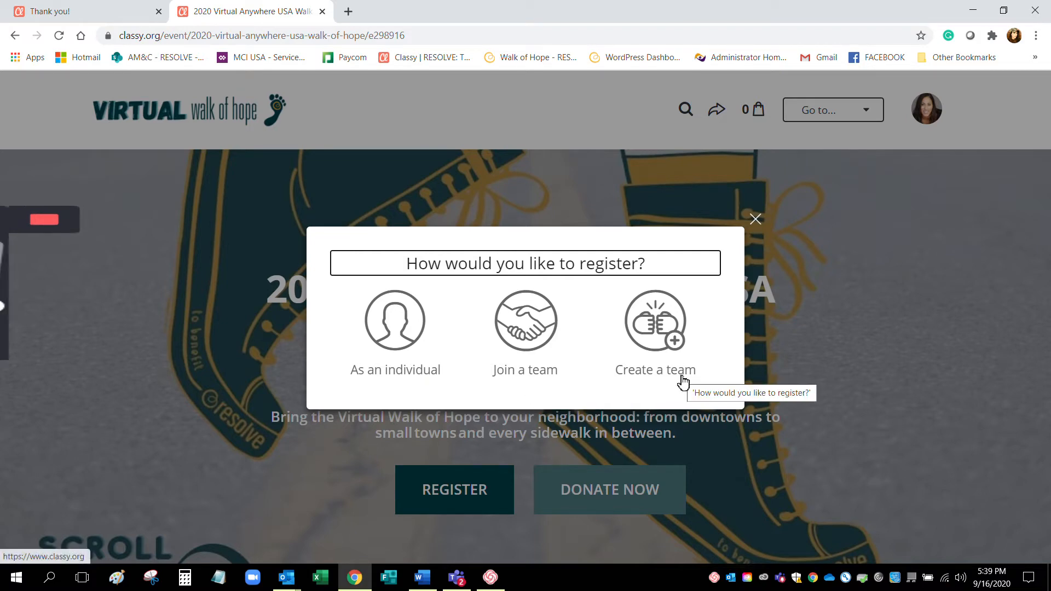
left_click(395, 320)
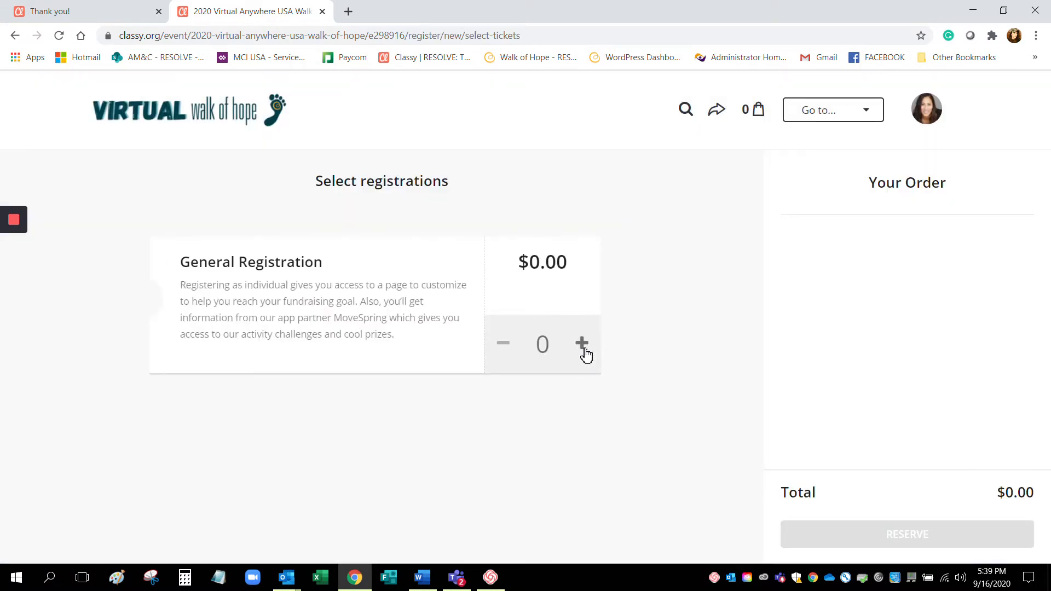
Reserve one free General Registration.
left_click(582, 344)
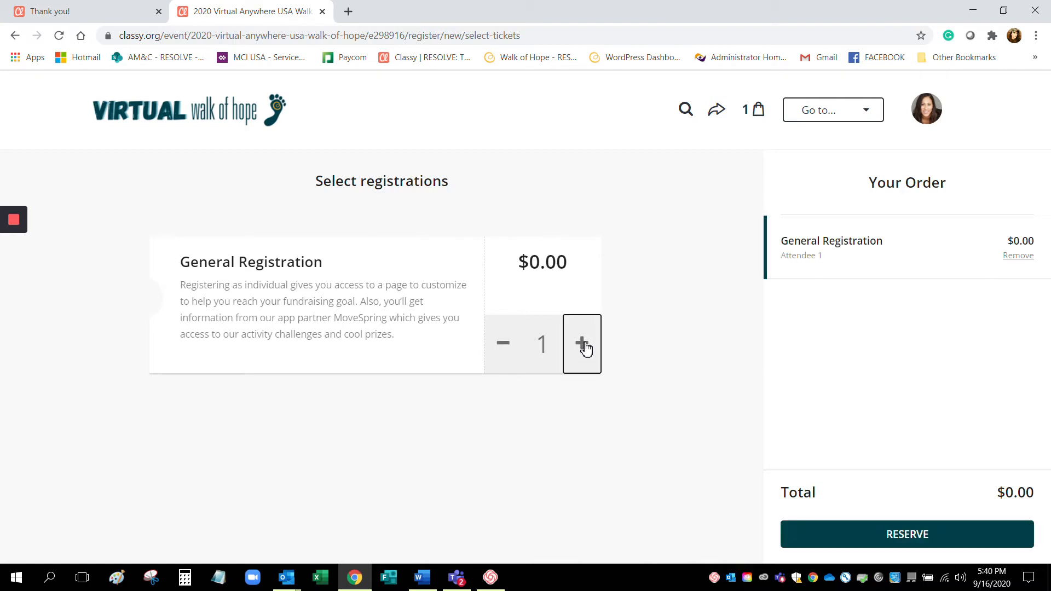
left_click(906, 533)
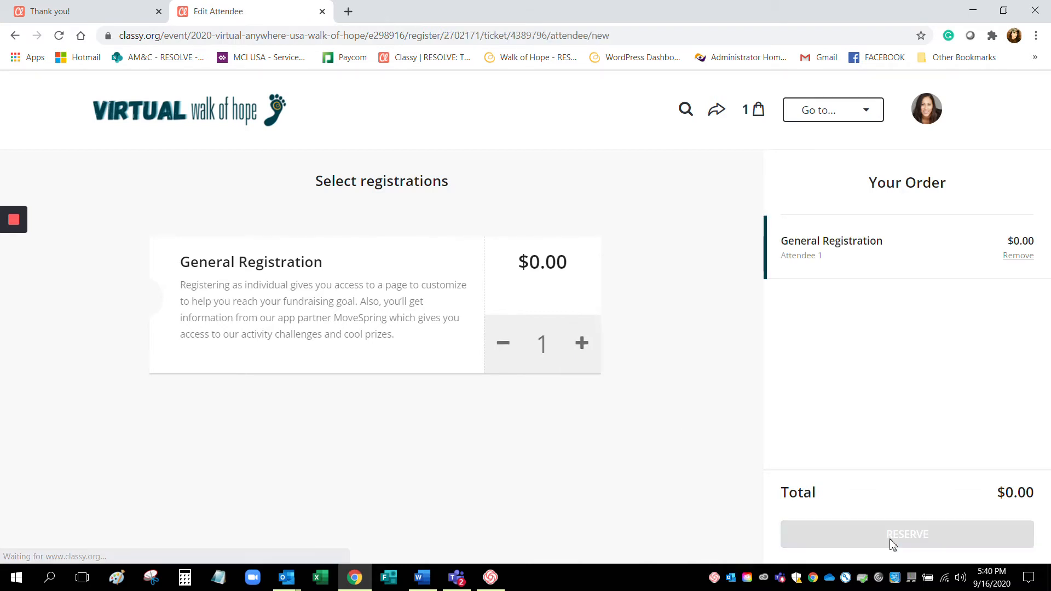
left_click(906, 534)
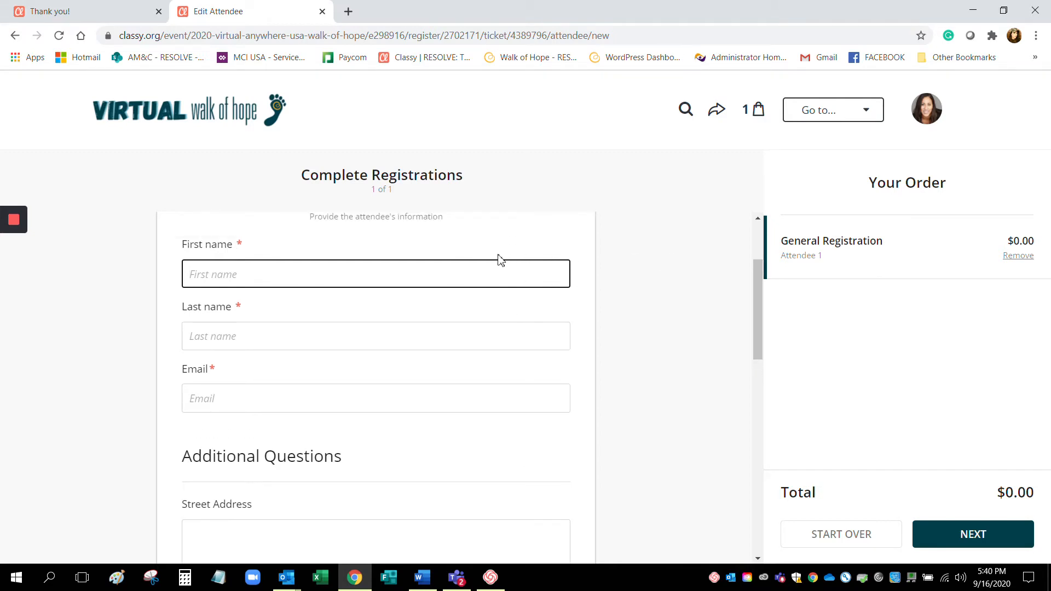
Enter the attendee name Jane Doe.
left_click(375, 274)
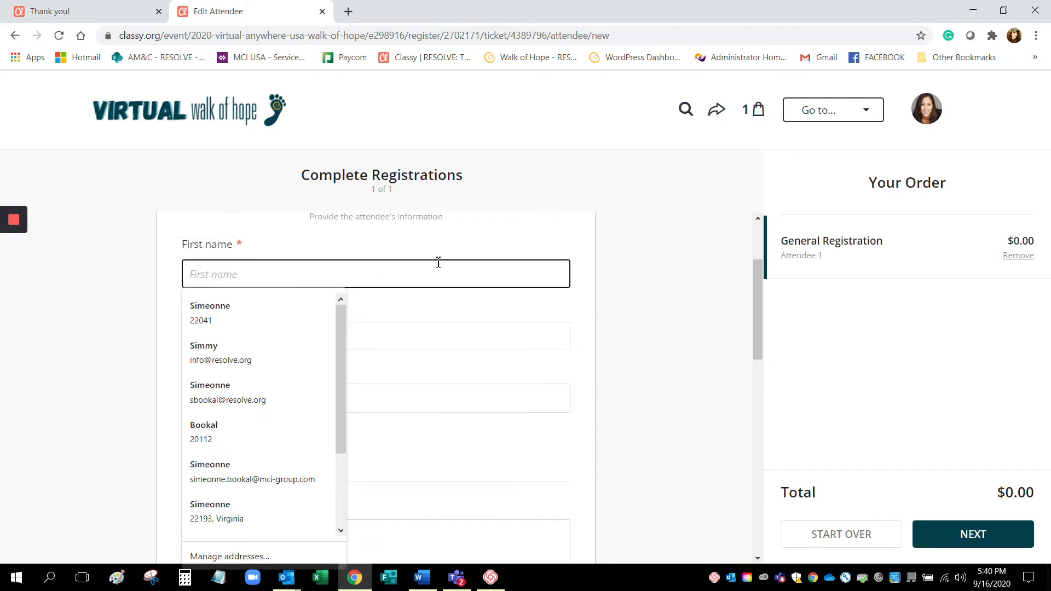
type("Jane")
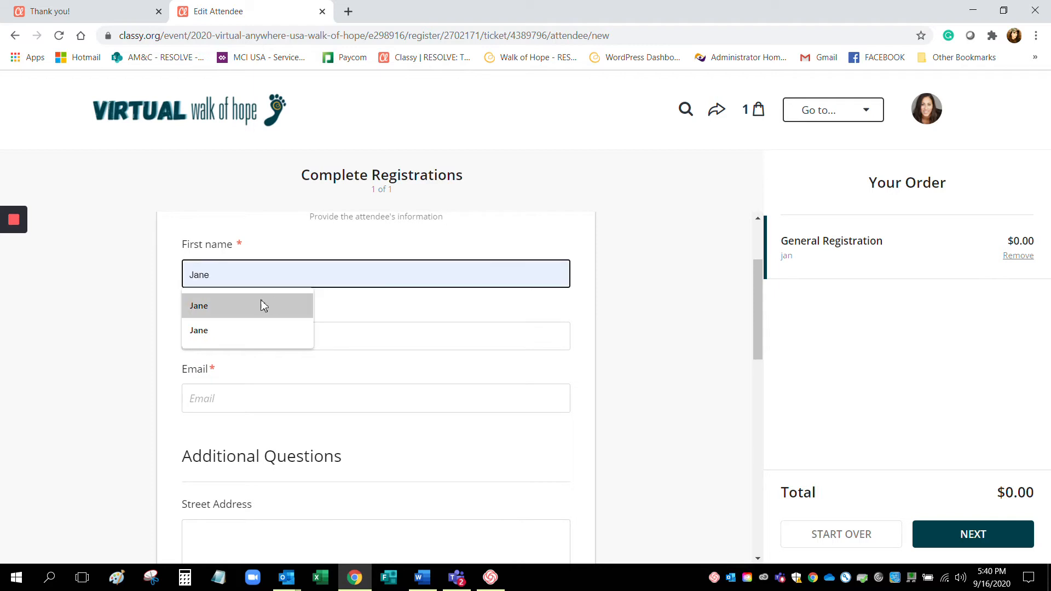
type("Doe")
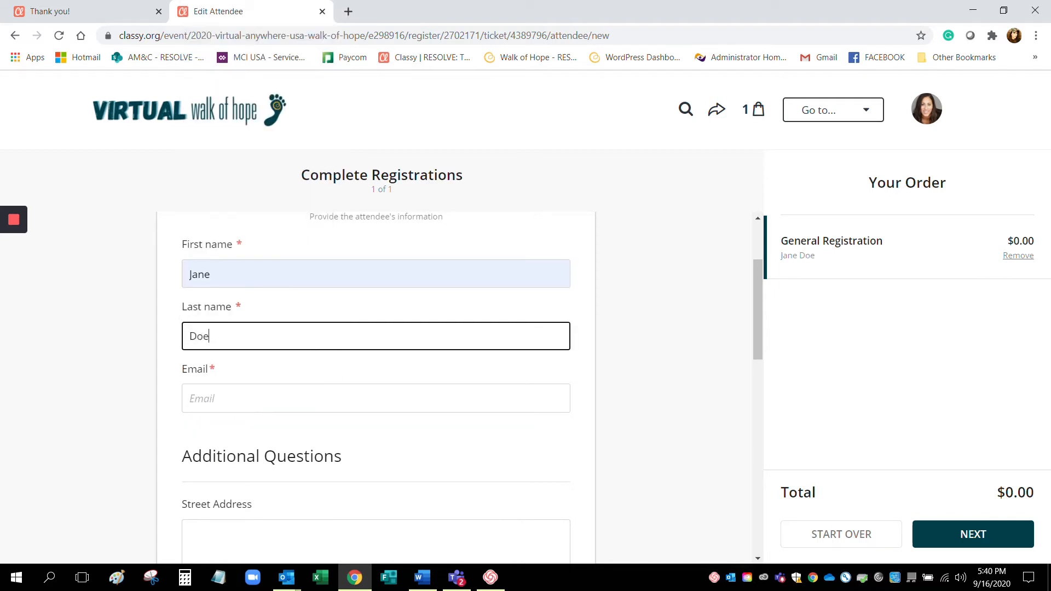
Autofill the email and California State Capitol mailing address from a saved entry.
type("in")
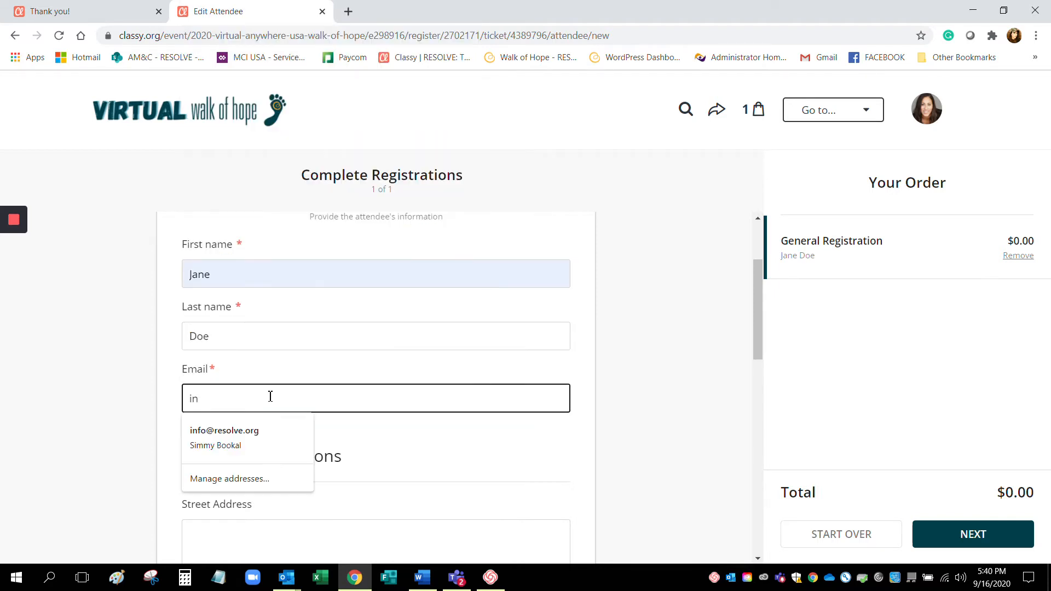
left_click(224, 430)
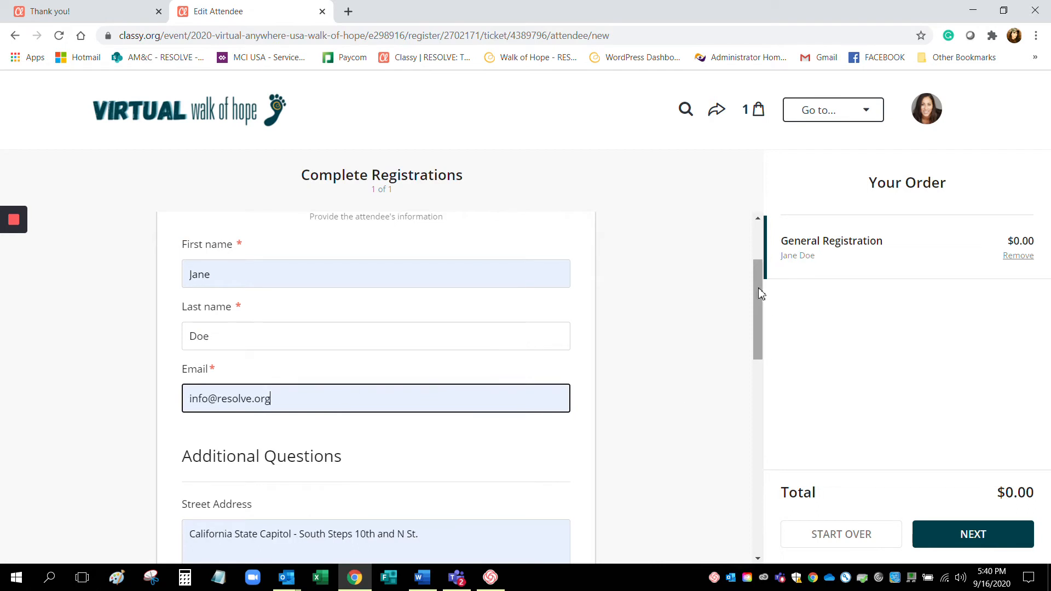
scroll("down", 3)
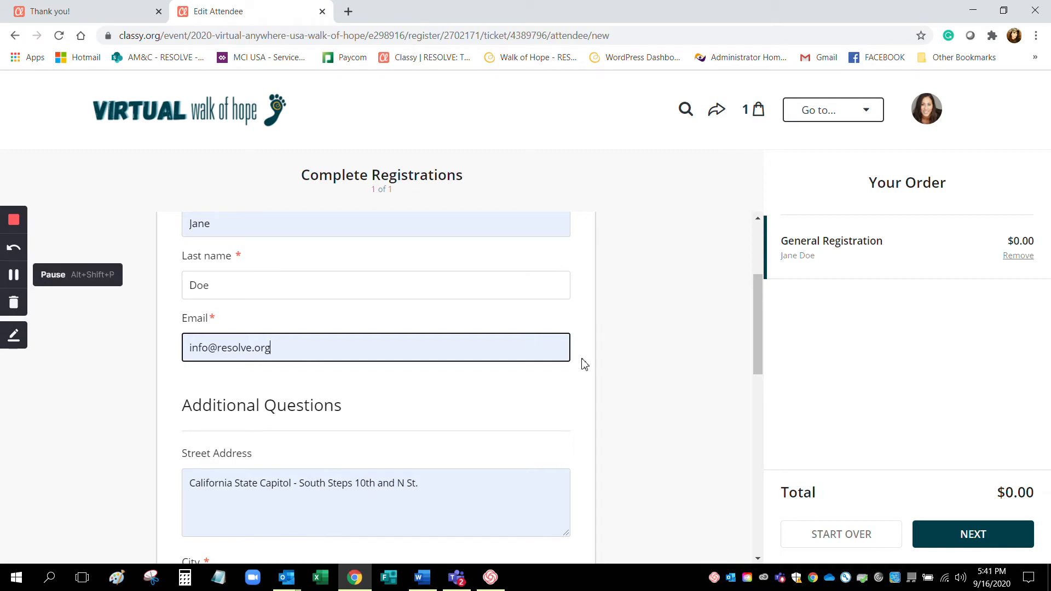
scroll("down", 3)
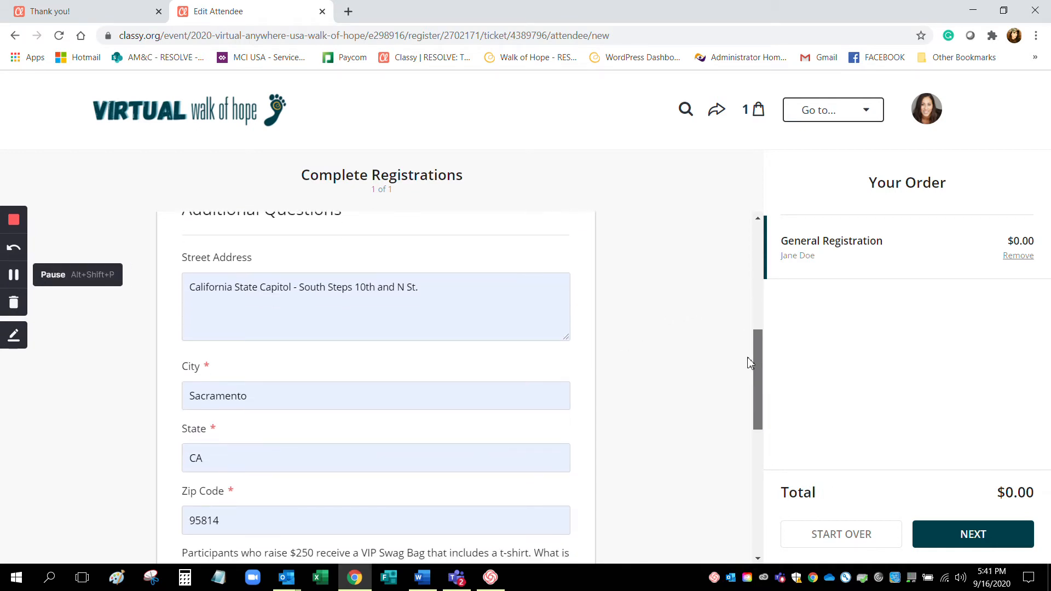
scroll("down", 3)
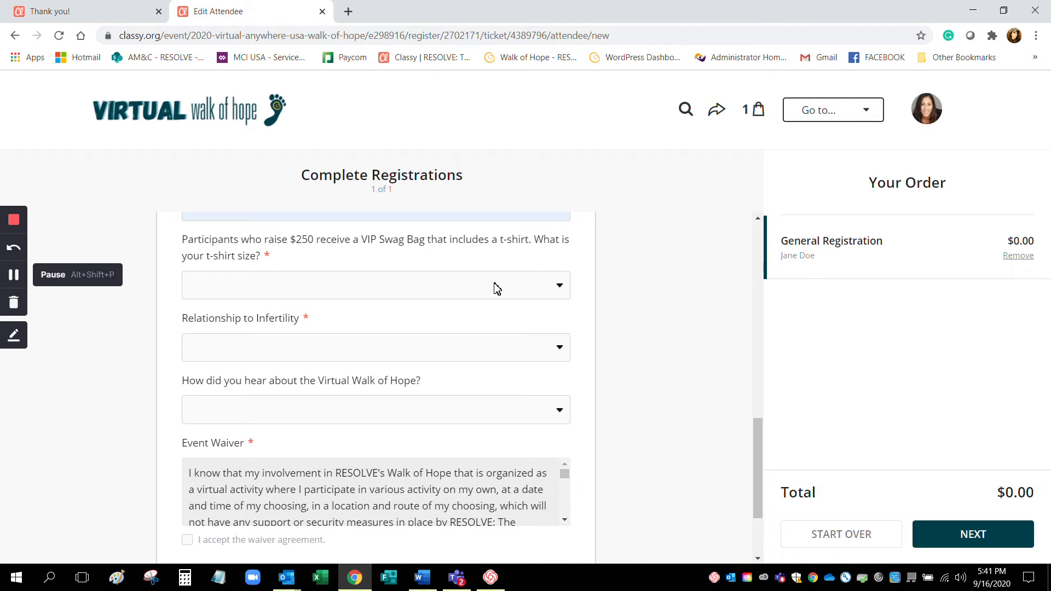
Decline the t-shirt, answer infertility professional and RESOLVE website/email, accept the waiver, and continue.
left_click(375, 285)
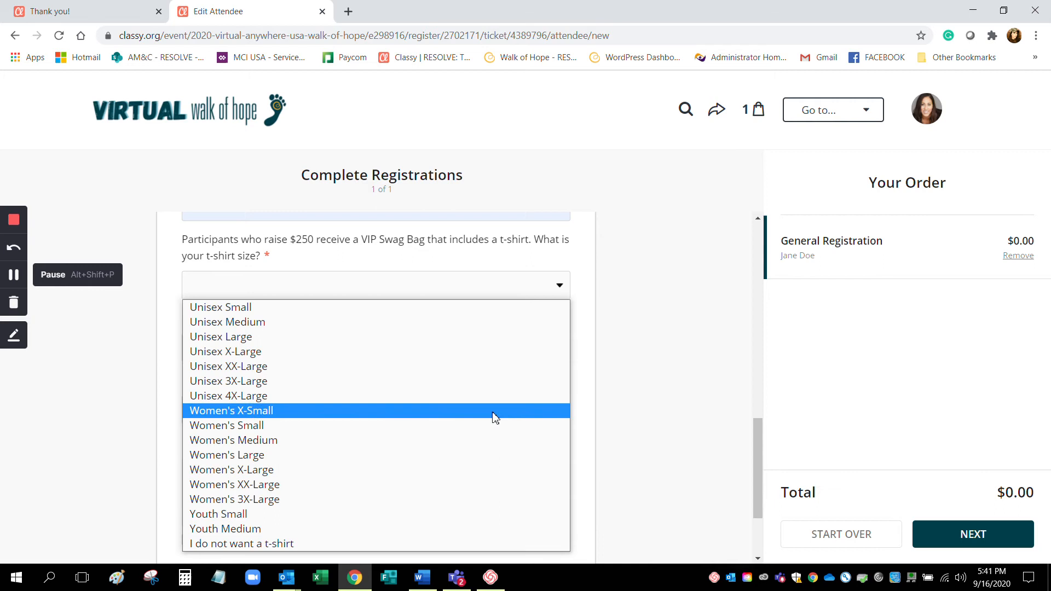
mouse_move(302, 544)
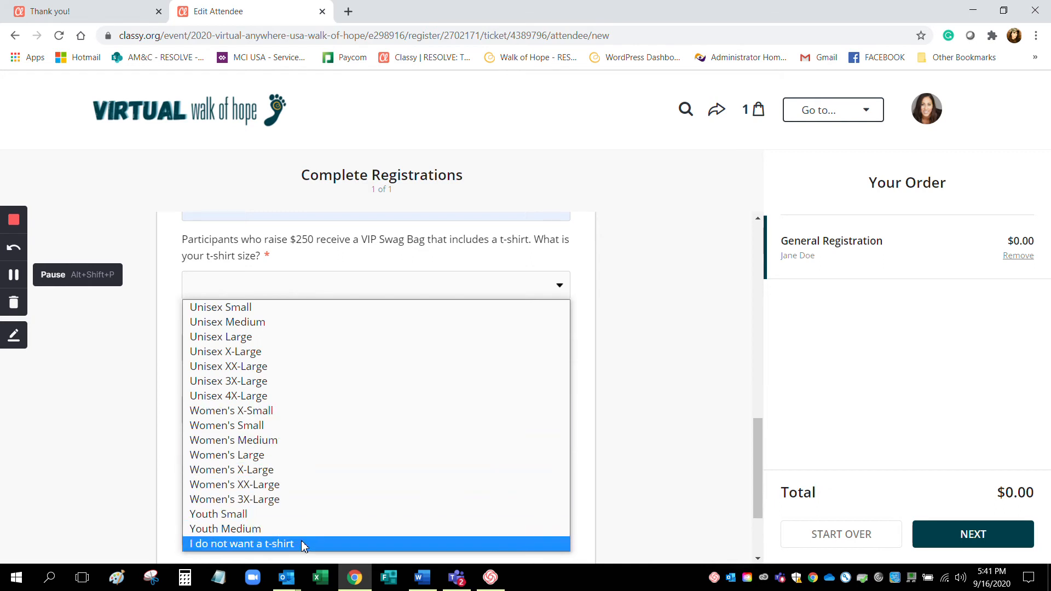
left_click(242, 543)
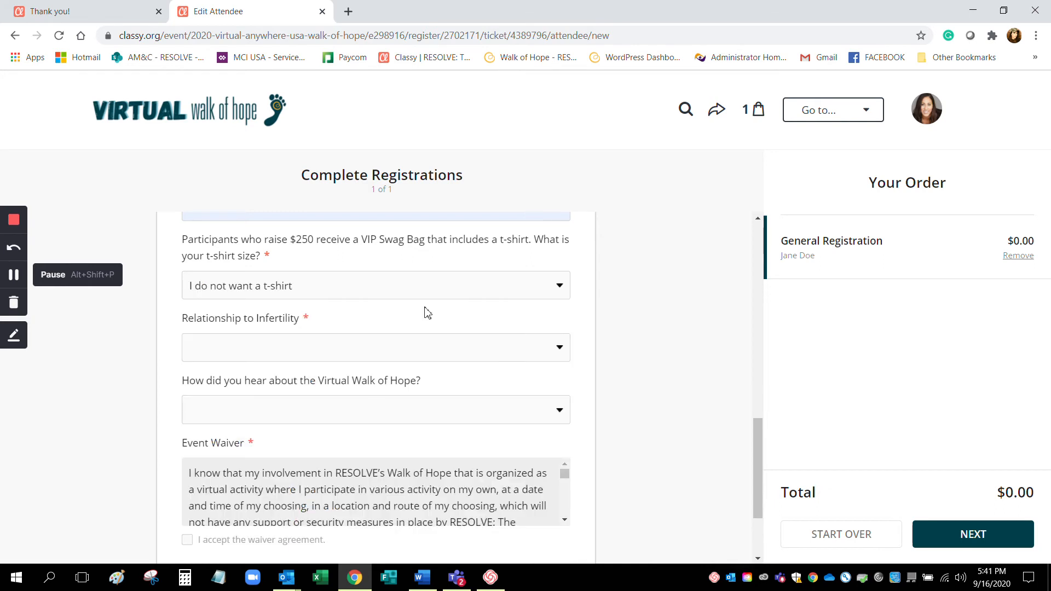
left_click(376, 347)
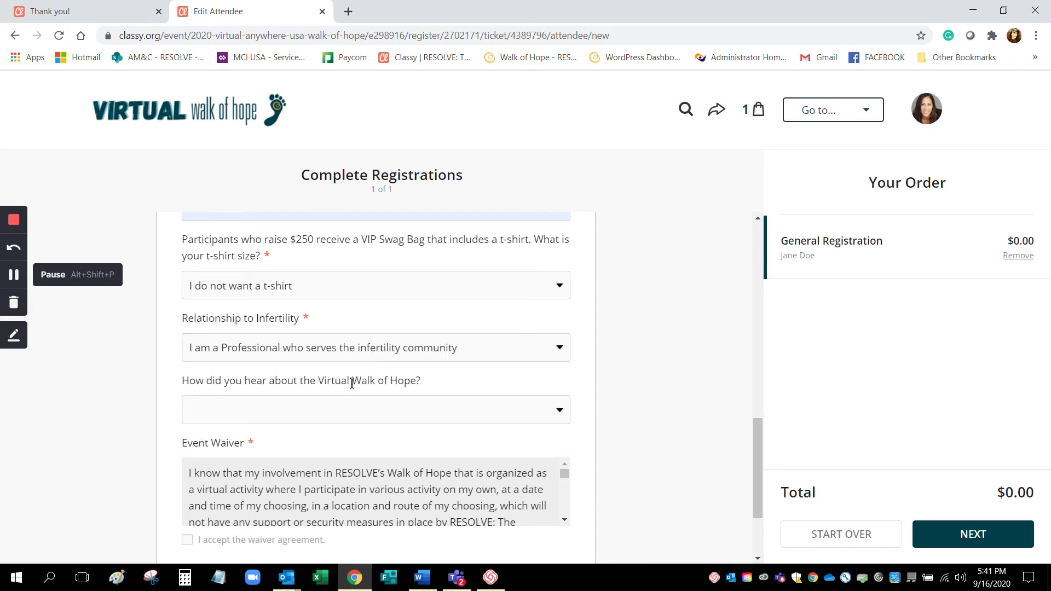
left_click(375, 409)
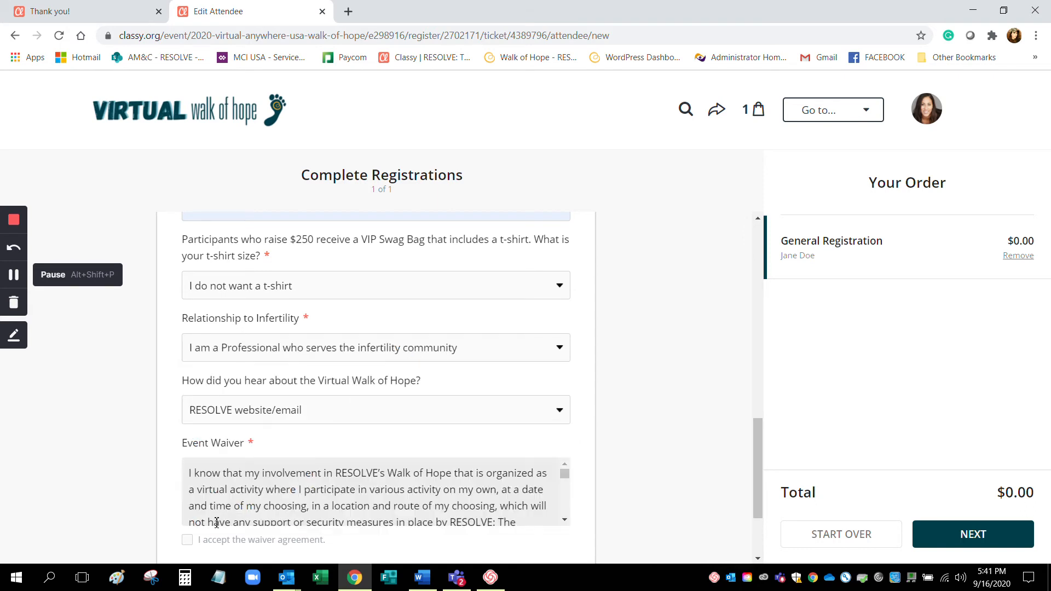
left_click(188, 540)
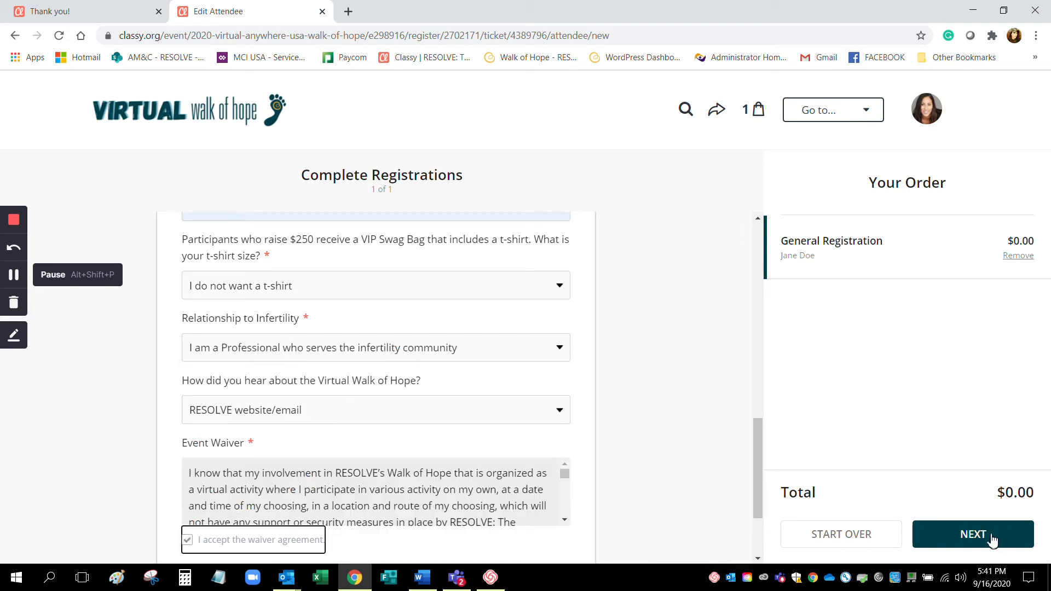
left_click(972, 534)
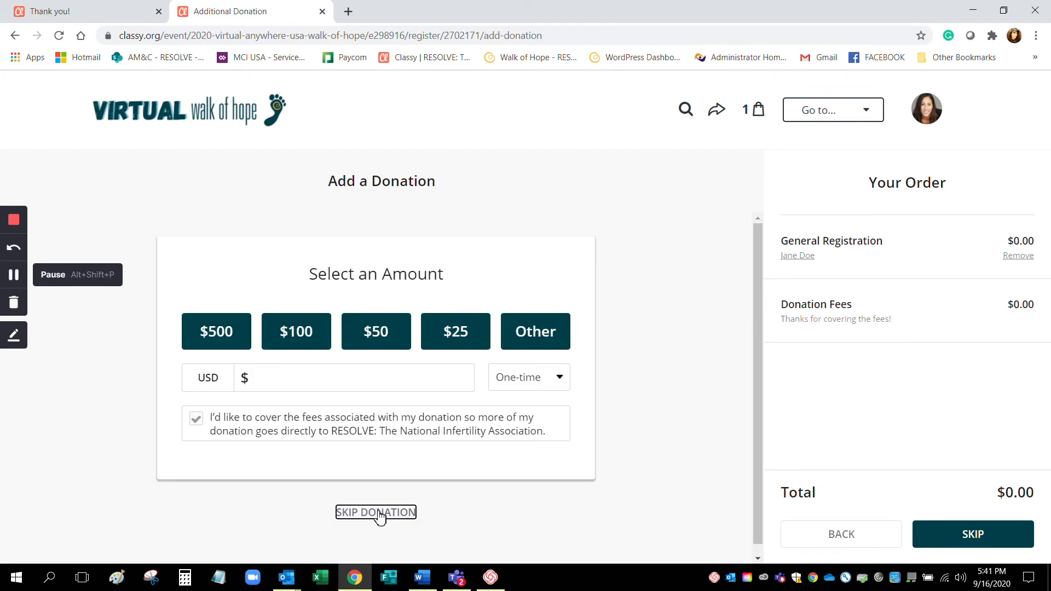
Skip the donation and purchase the $0.00 registration.
left_click(375, 512)
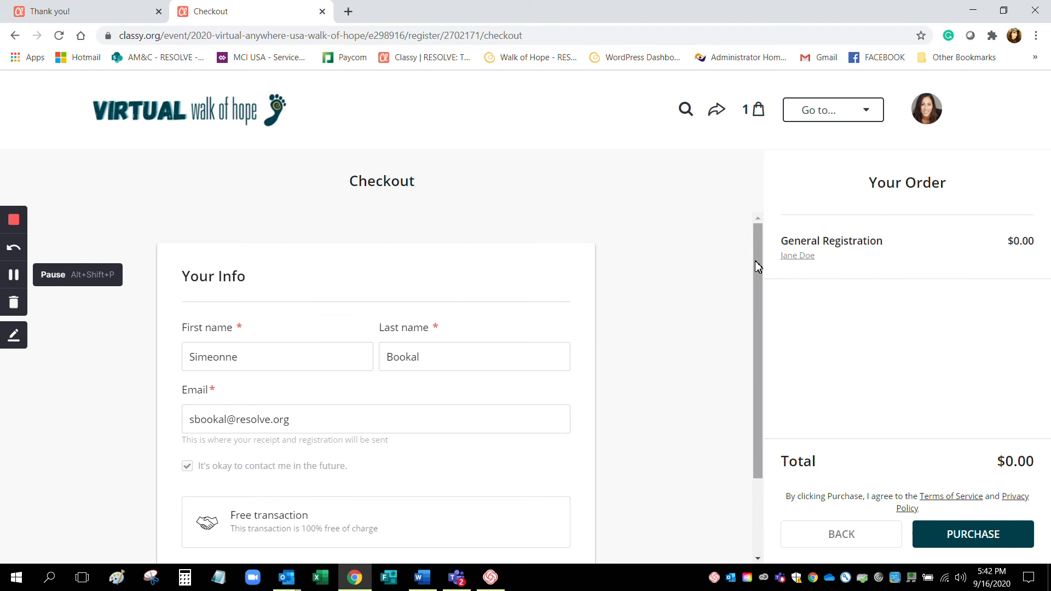
scroll("down", 3)
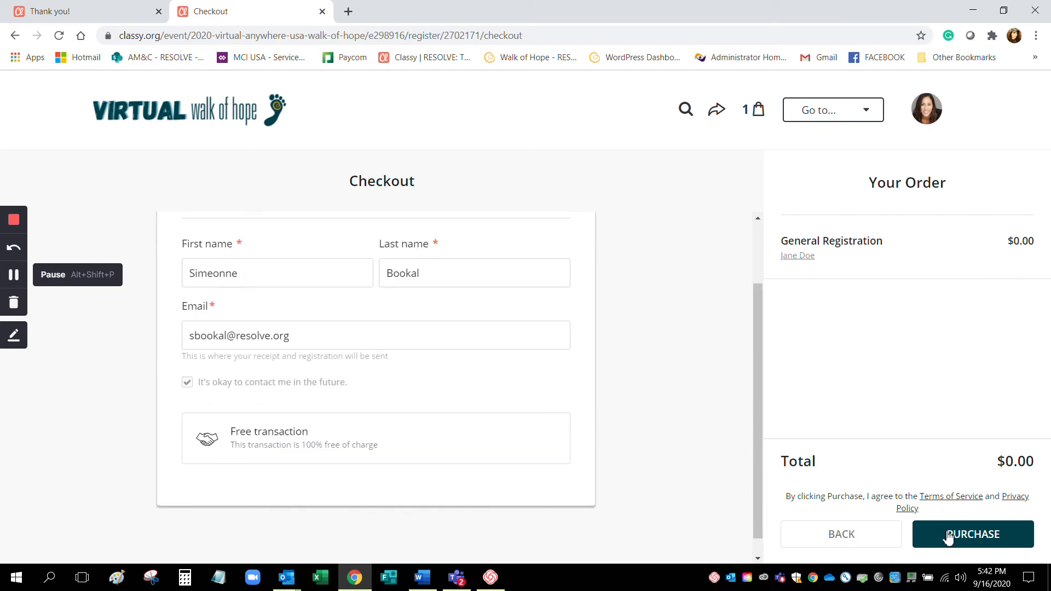
left_click(973, 534)
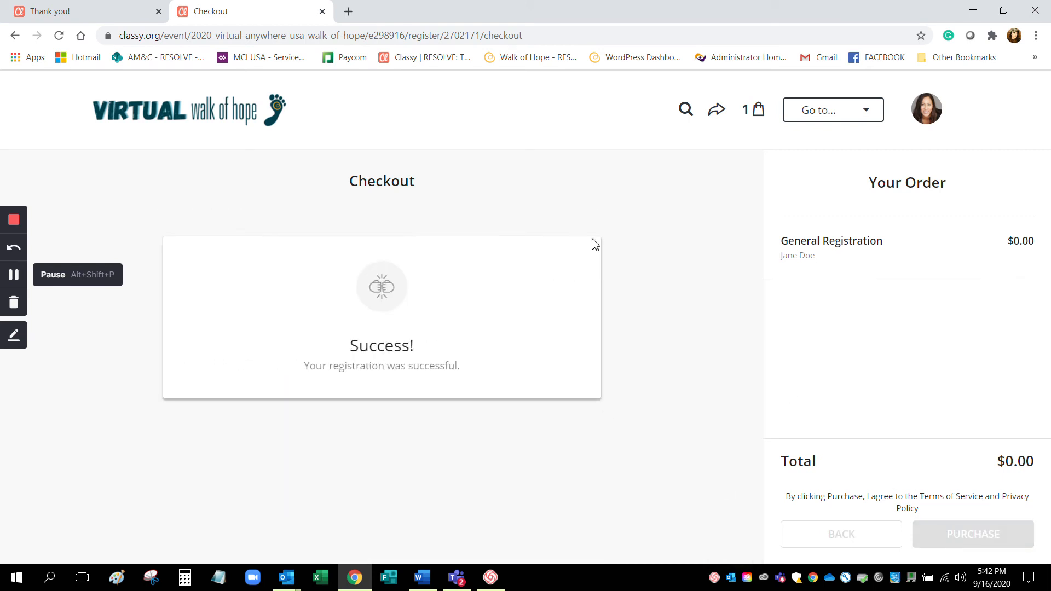
left_click(972, 534)
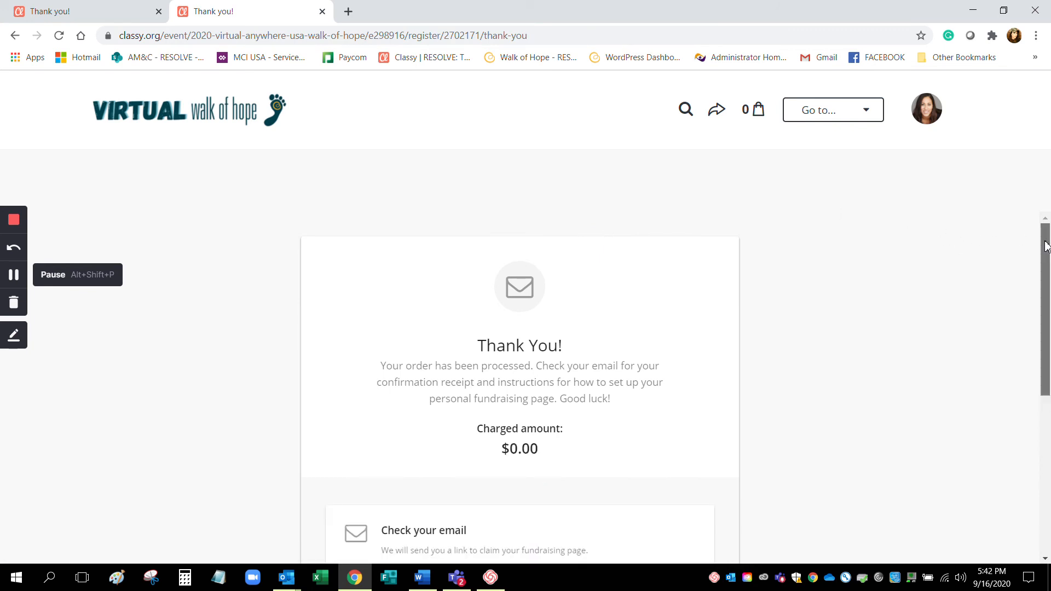
scroll("down", 3)
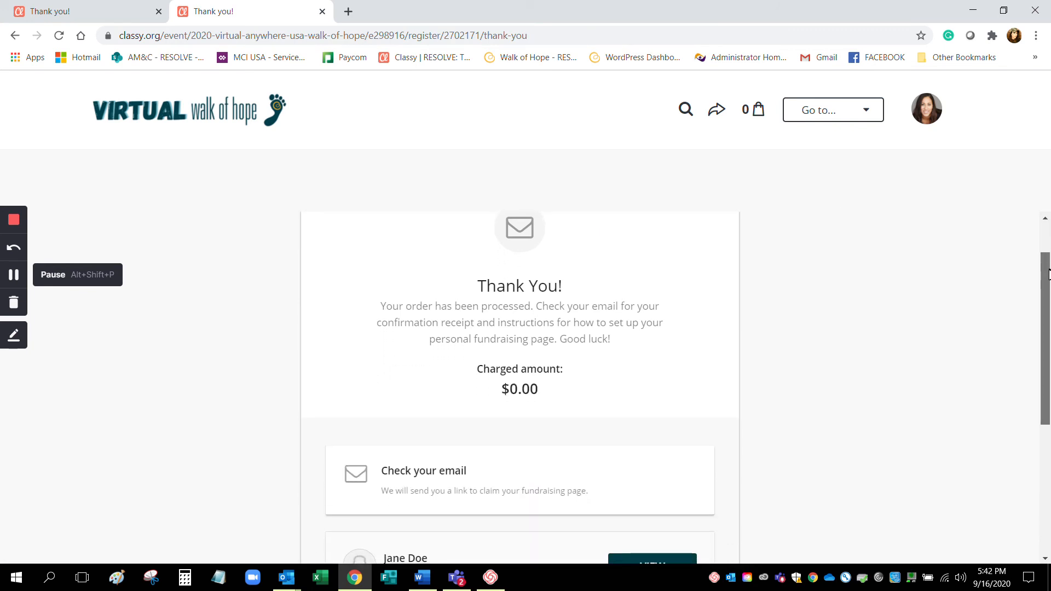
scroll("down", 3)
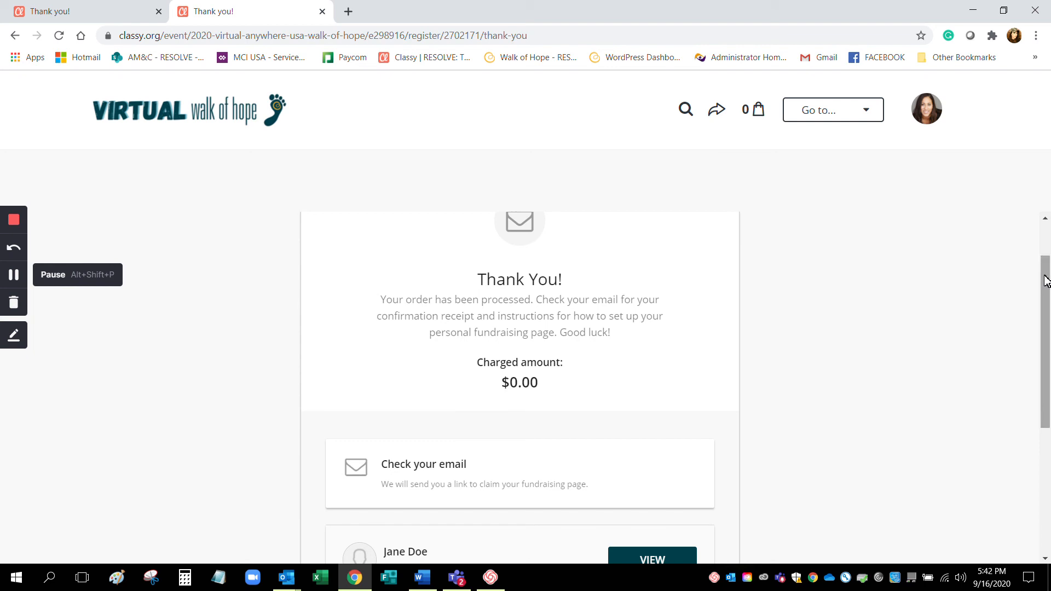
scroll("down", 3)
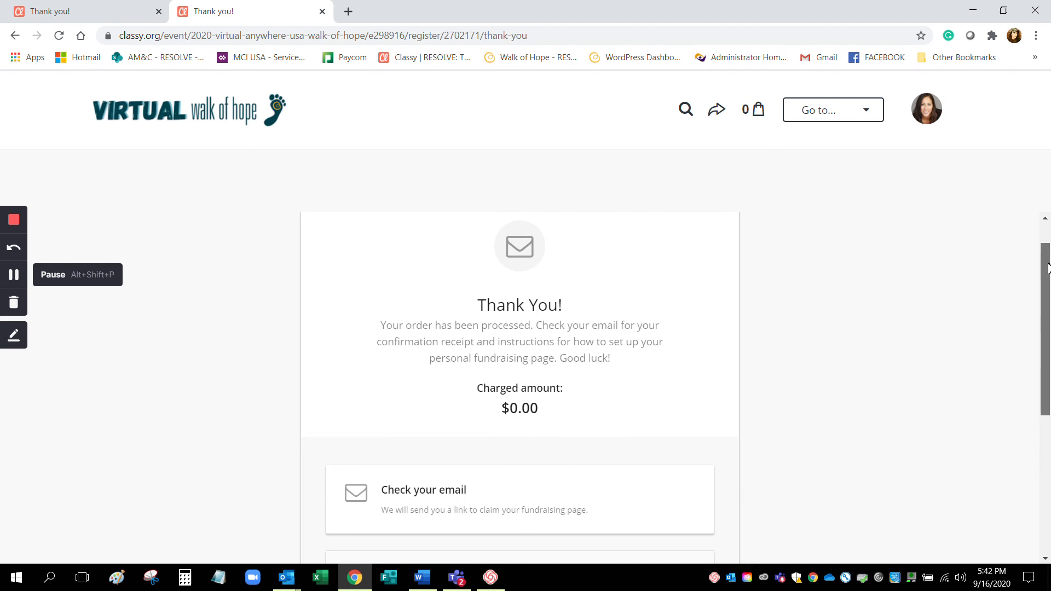
mouse_move(818, 331)
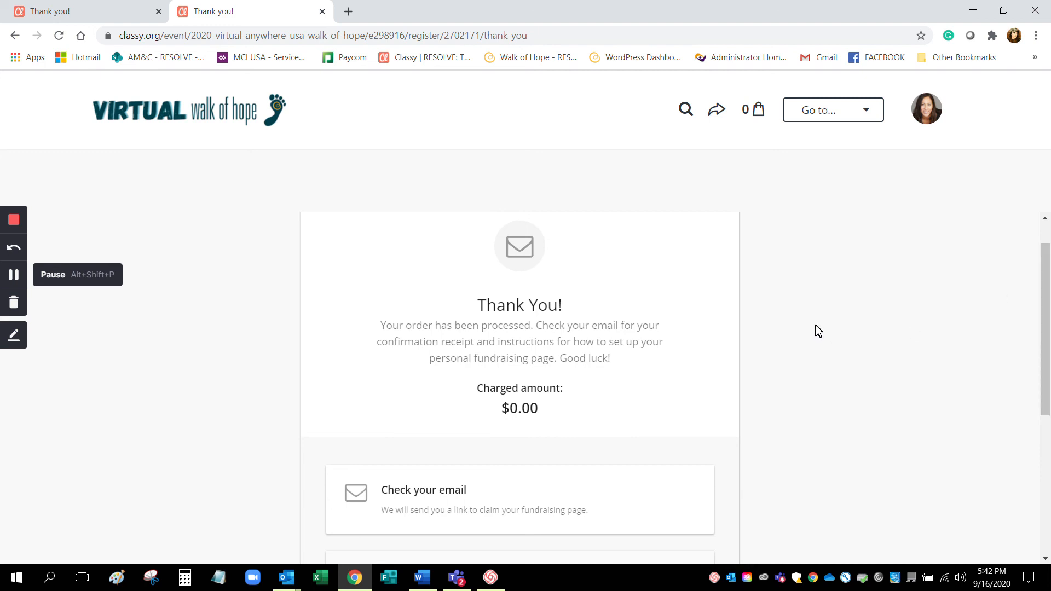